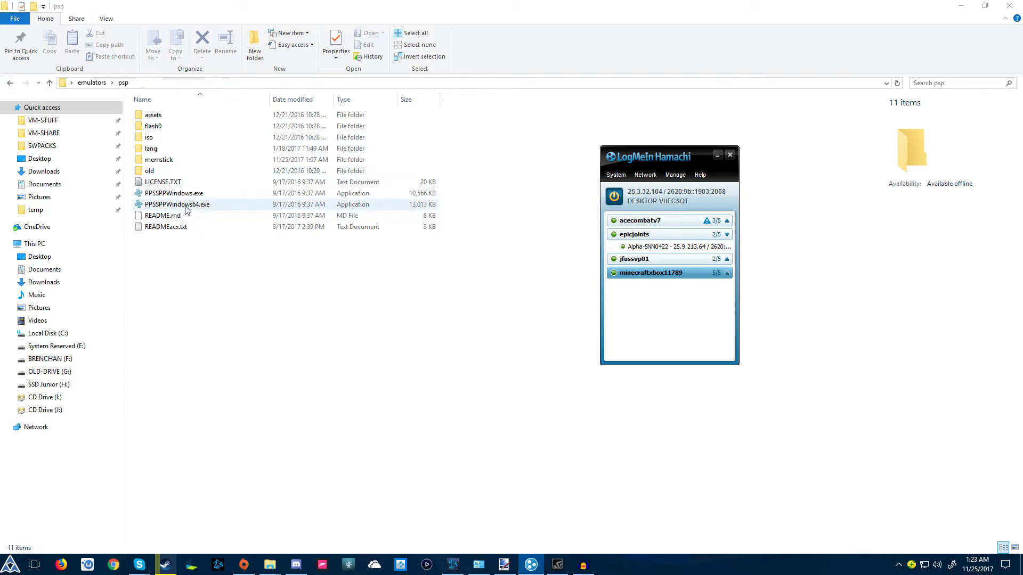
# Launch 64-bit PPSSPP and open the PRO ad hoc server IP field in Networking settings.
pyautogui.doubleClick(177, 204)
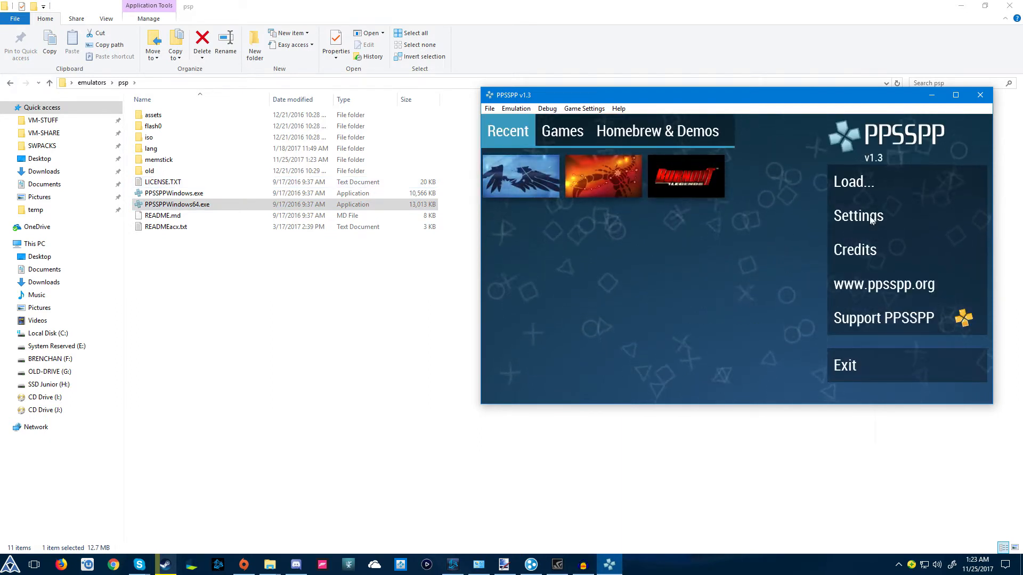
pyautogui.click(858, 216)
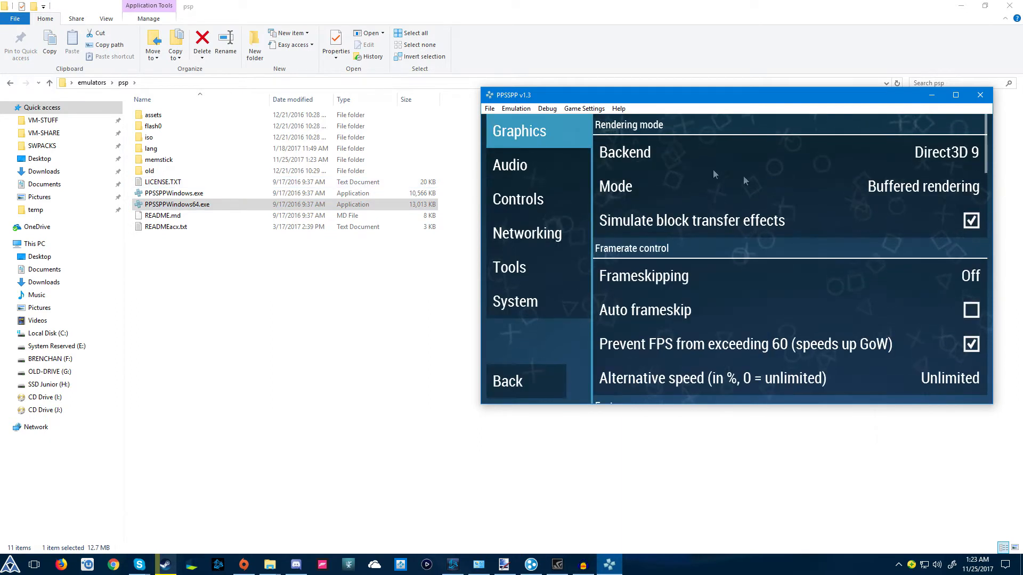
pyautogui.click(527, 233)
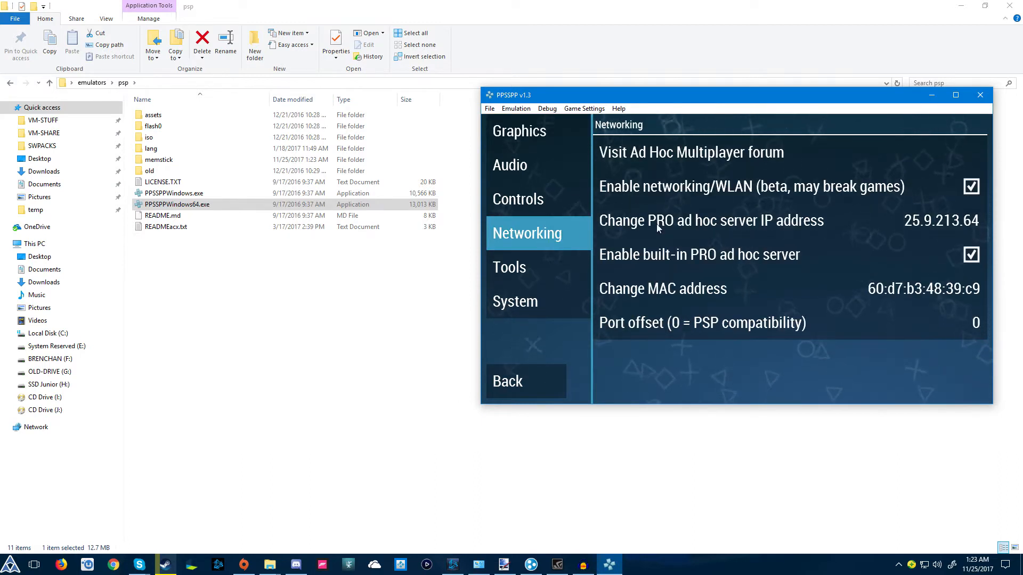
pyautogui.click(711, 220)
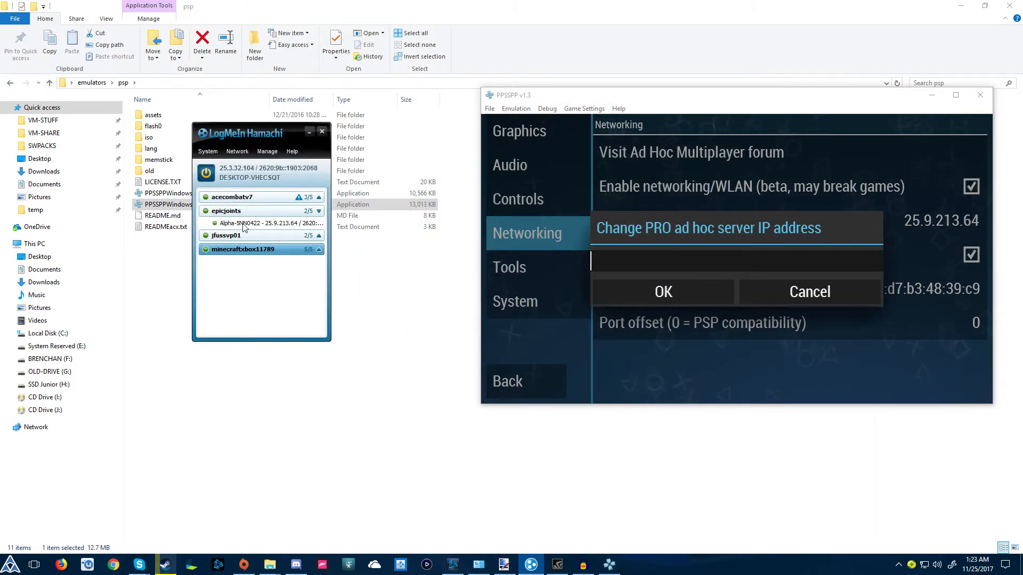
pyautogui.moveTo(243, 227)
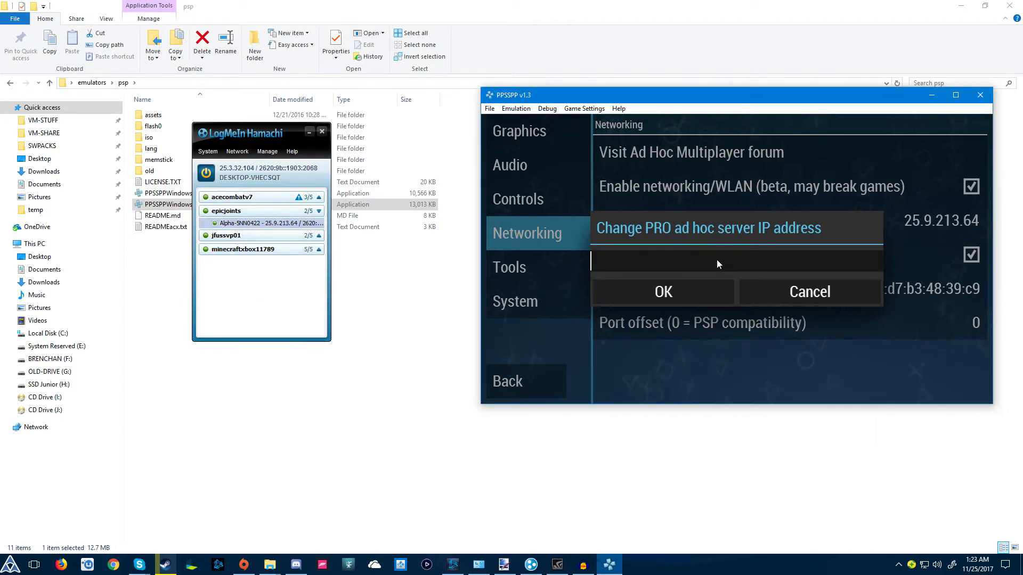
# Enter 25.9.213.64 as the PRO ad hoc server IP address and confirm.
pyautogui.write('25.9.213.64')
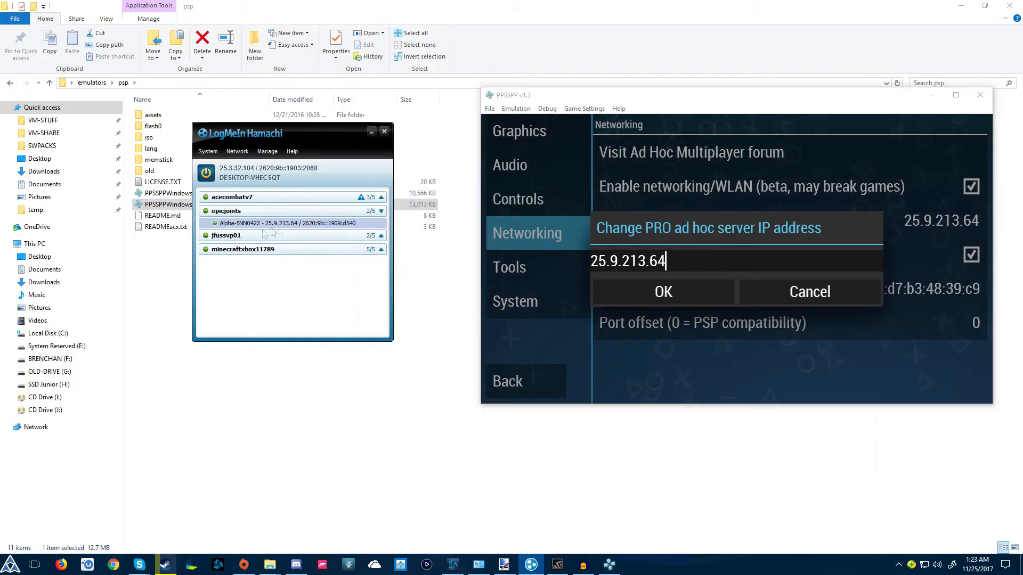
pyautogui.click(664, 291)
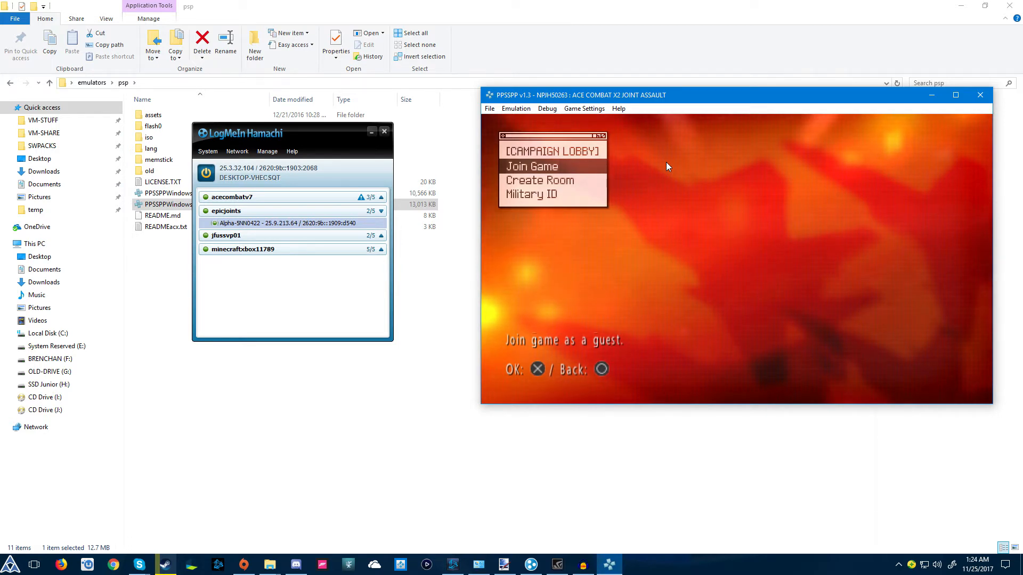
# Choose Join Game in Ace Combat X2's Campaign Lobby to list hosted rooms, including Bren's.
pyautogui.click(531, 166)
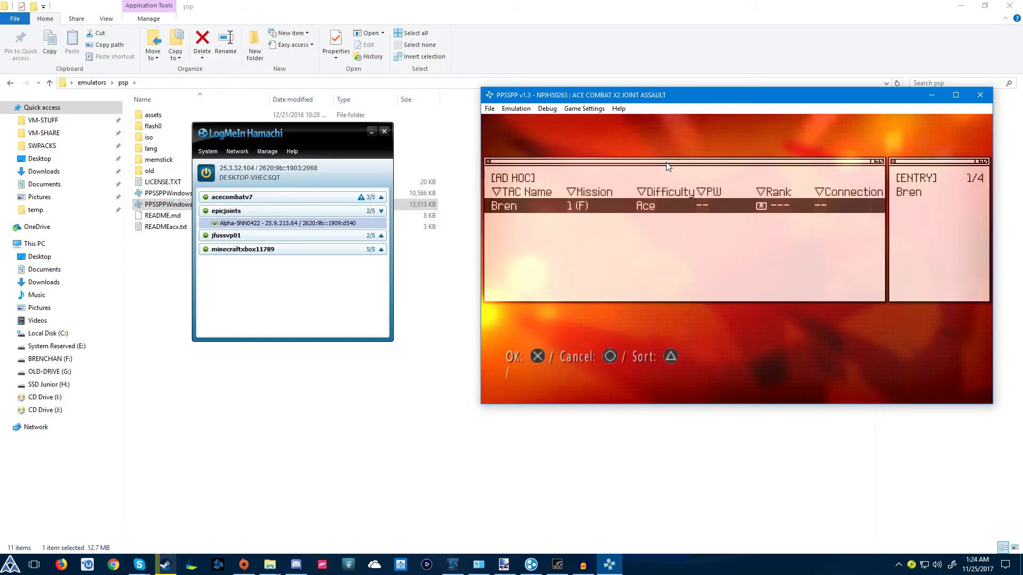